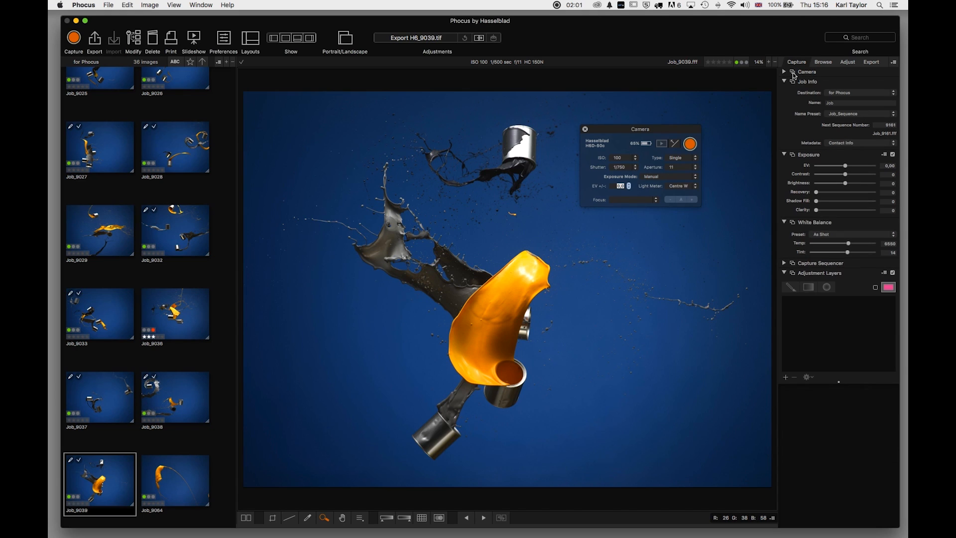
Drag the floating Camera panel higher over the image, then dock it back into the sidebar
left_click_drag(640, 129, 651, 116)
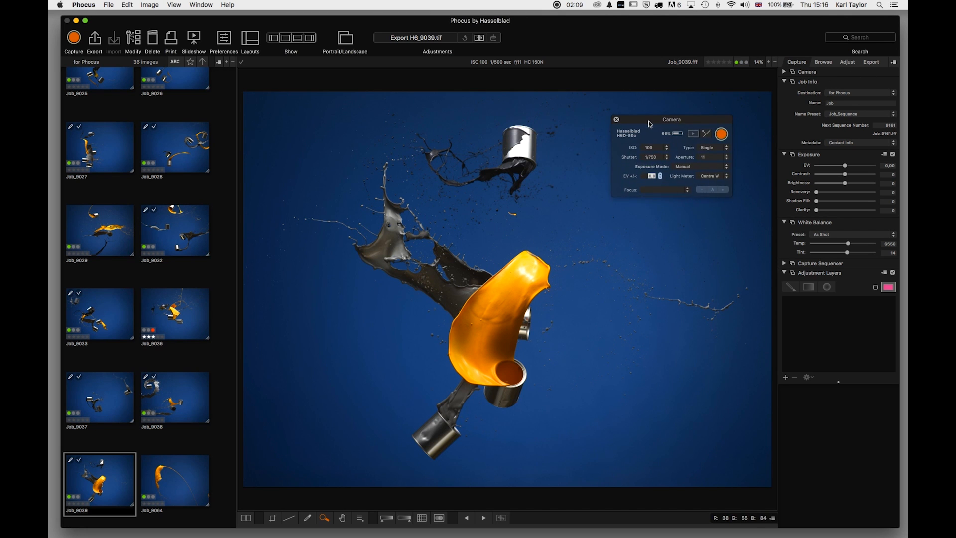
left_click(615, 119)
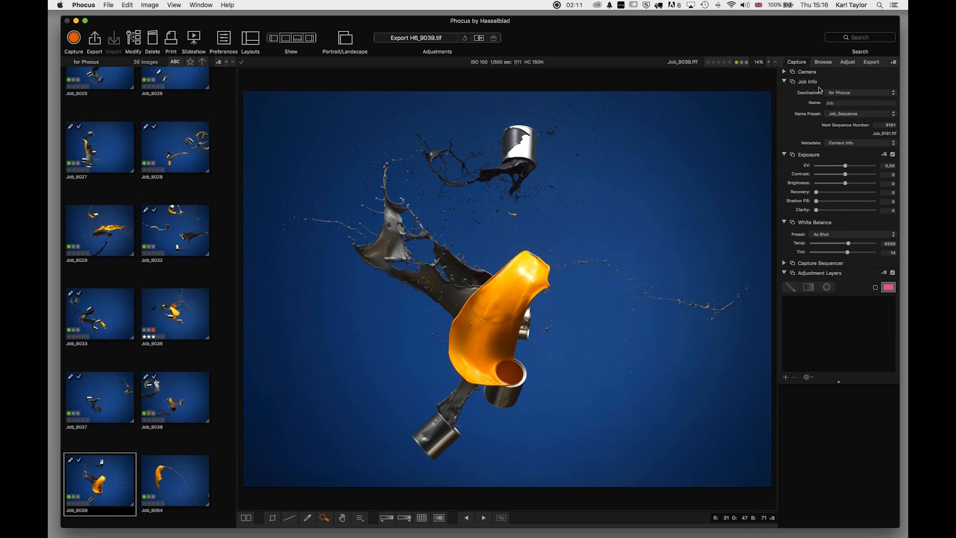